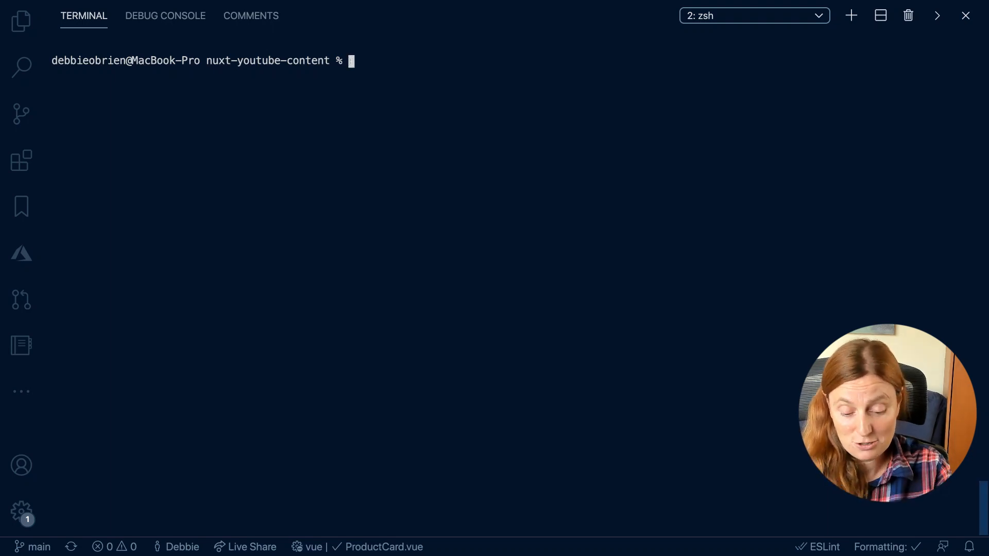
- Run yarn dev in the terminal to start the Nuxt dev server on a random port
{"action": "type", "text": "yarn"}
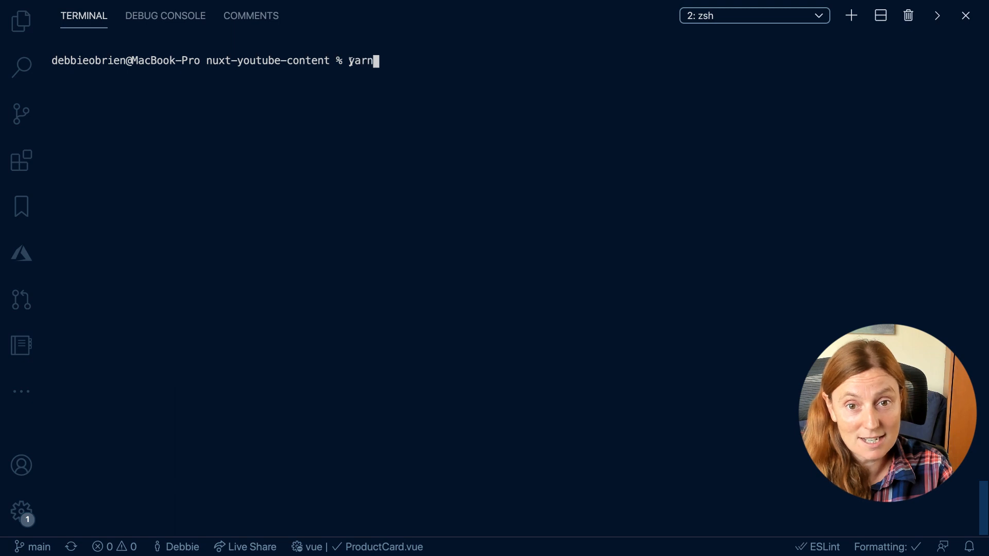
{"action": "type", "text": "dev"}
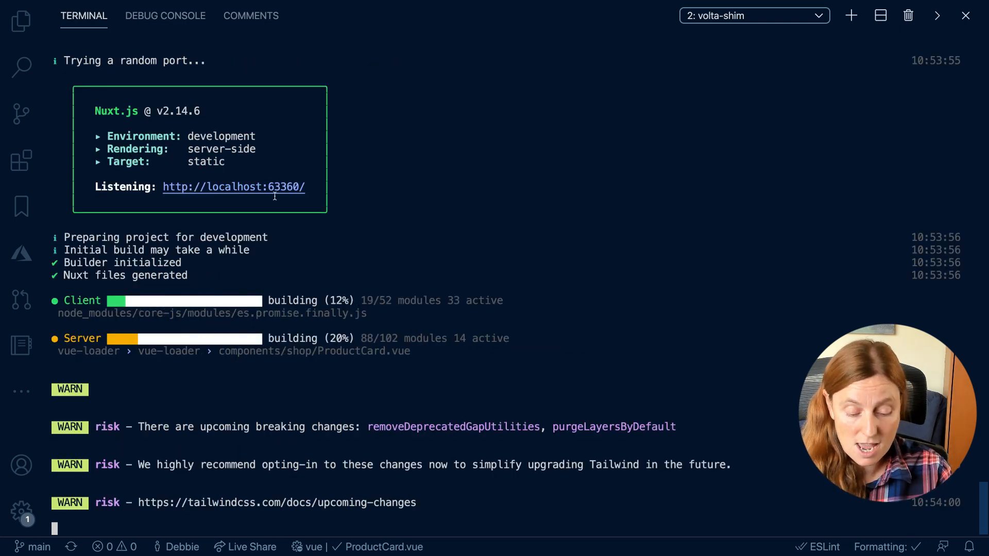
{"action": "mouse_move", "coordinate": [234, 186]}
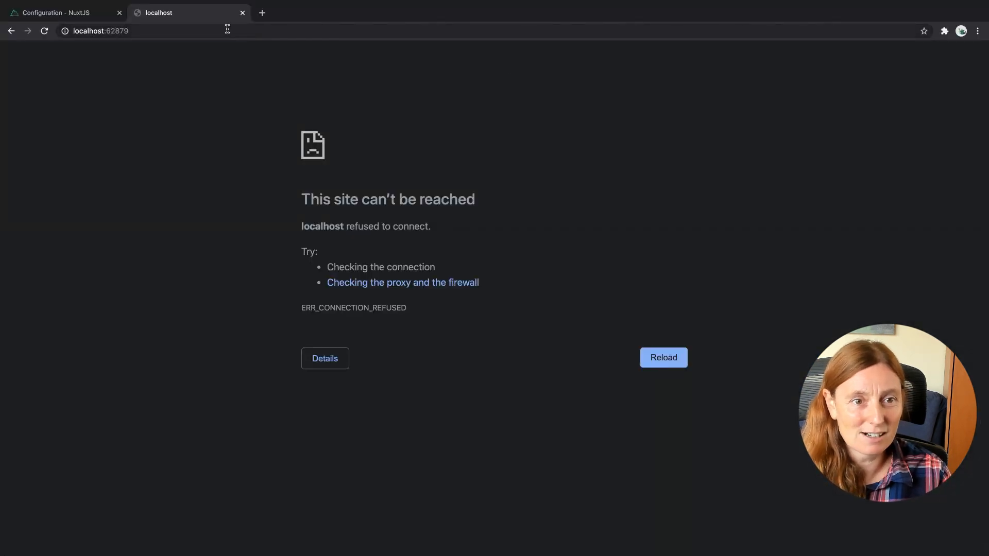
{"action": "type", "text": "http://localhost:63360/"}
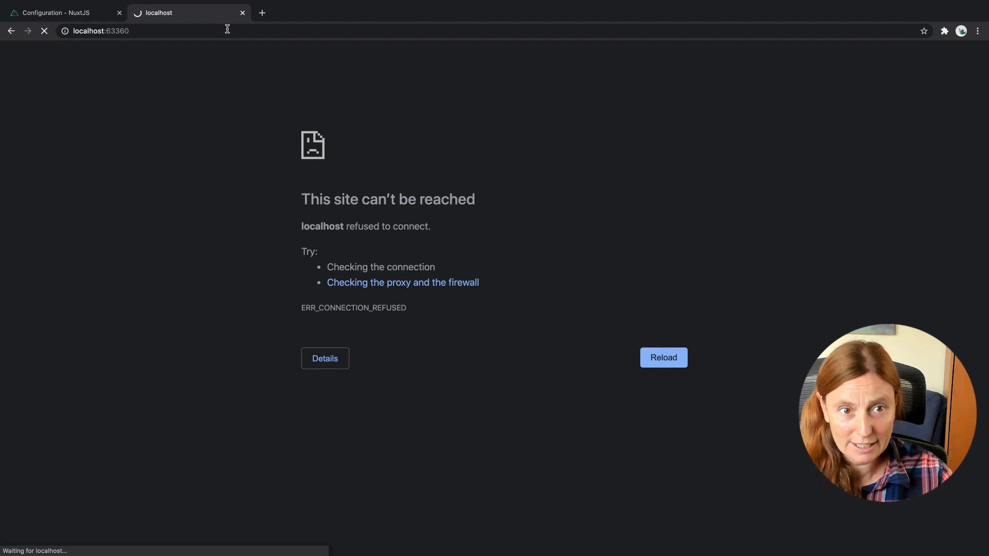
{"action": "left_click", "coordinate": [662, 357]}
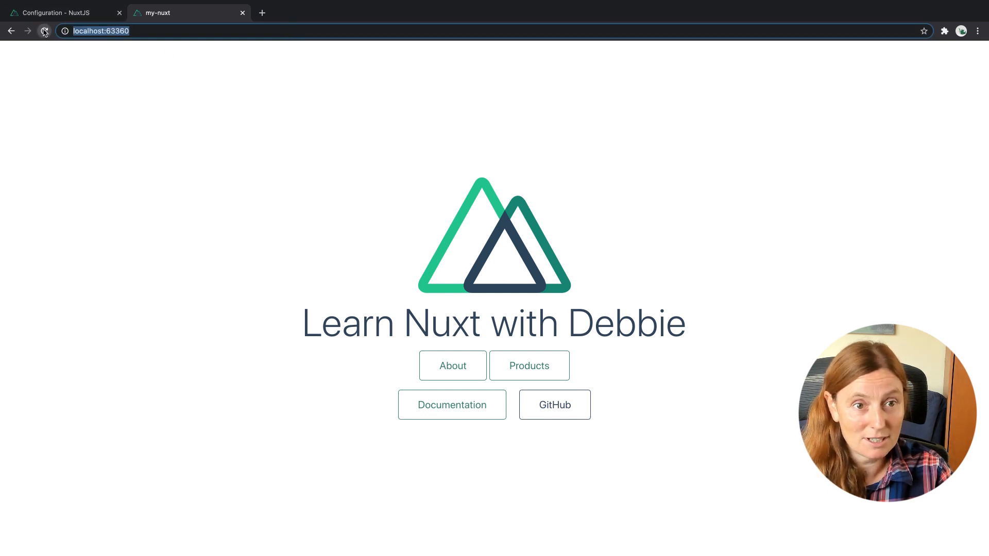
{"action": "type", "text": "http://localhost:63511/"}
{"action": "type", "text": "yarn dev"}
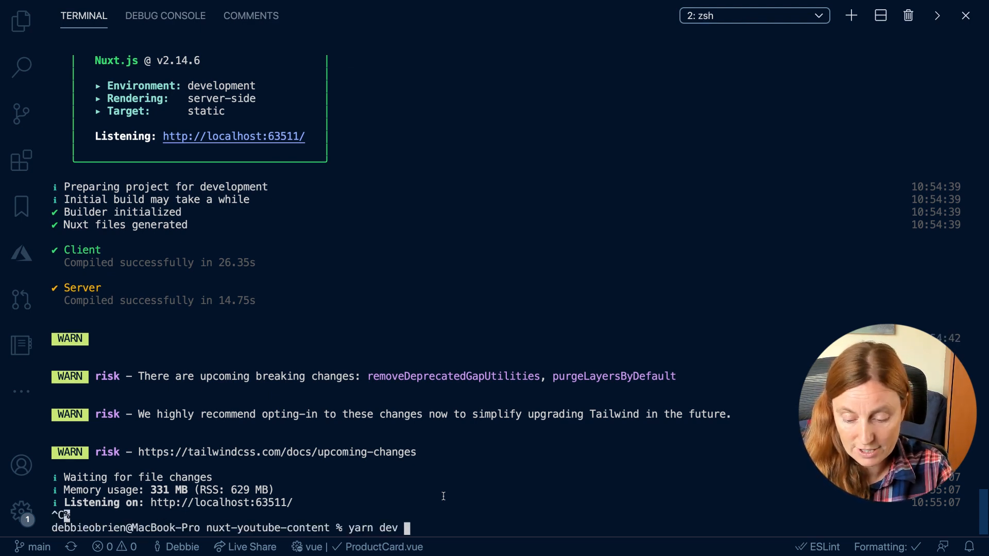
- Restart the server with yarn dev -o so Nuxt opens the browser itself
{"action": "type", "text": "-o"}
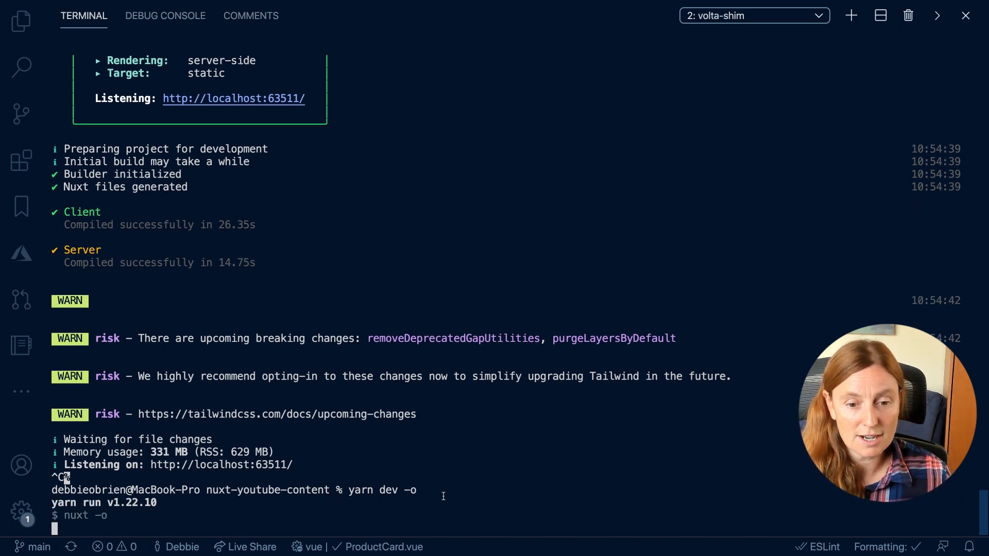
{"action": "scroll", "scroll_direction": "down", "scroll_amount": 3}
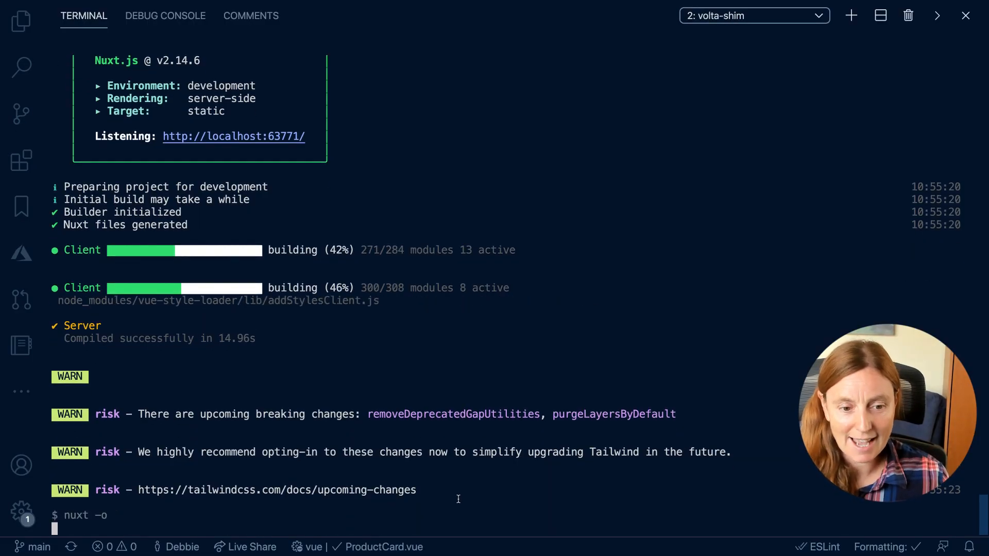
{"action": "scroll", "scroll_direction": "down", "scroll_amount": 3}
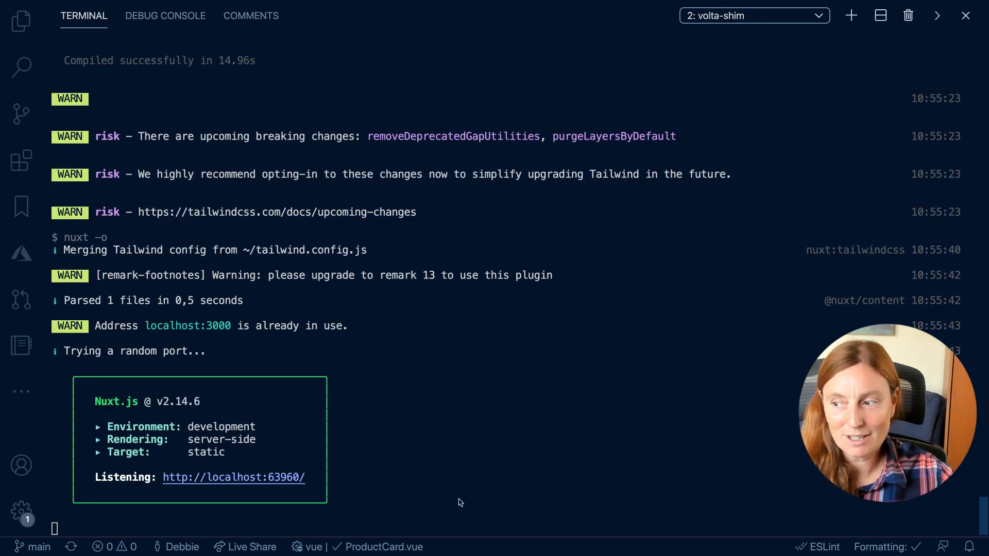
{"action": "scroll", "scroll_direction": "down", "scroll_amount": 3}
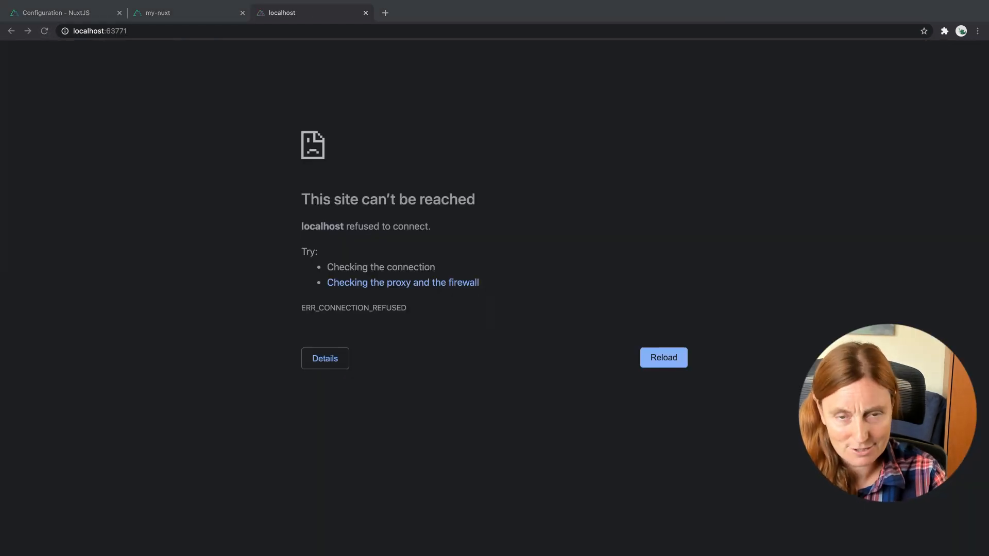
- Switch to the Configuration – NuxtJS docs tab at the Edit host and port section
{"action": "left_click", "coordinate": [99, 30]}
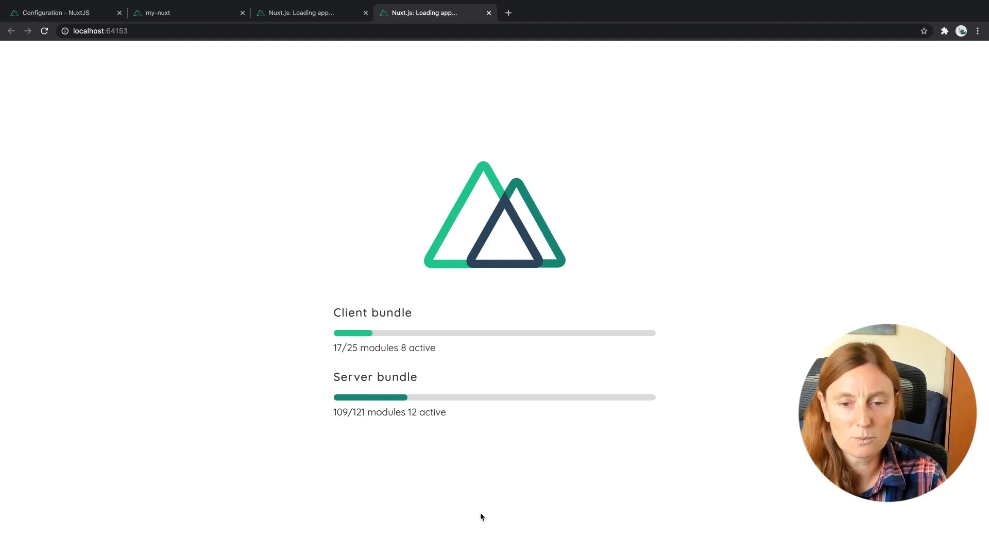
{"action": "mouse_move", "coordinate": [185, 175]}
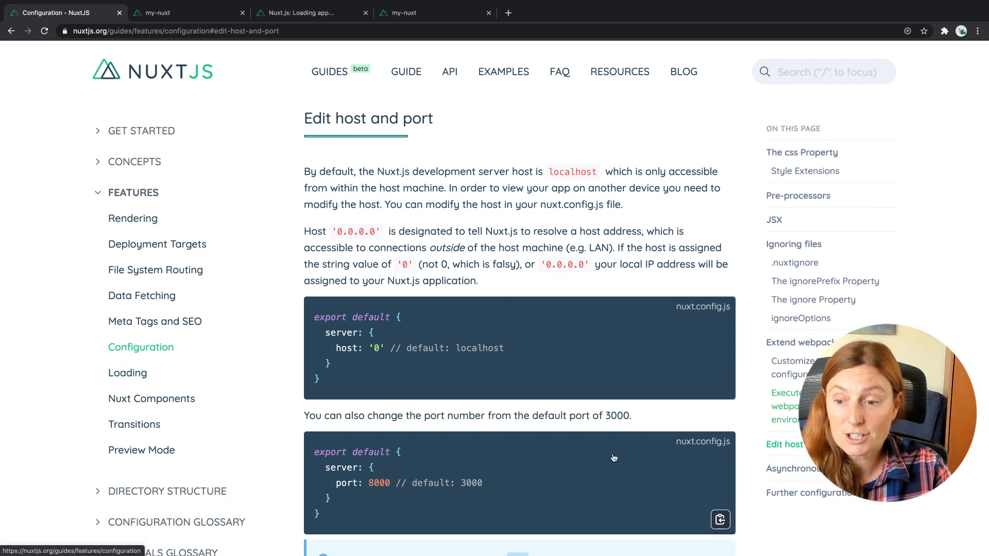
{"action": "mouse_move", "coordinate": [668, 324]}
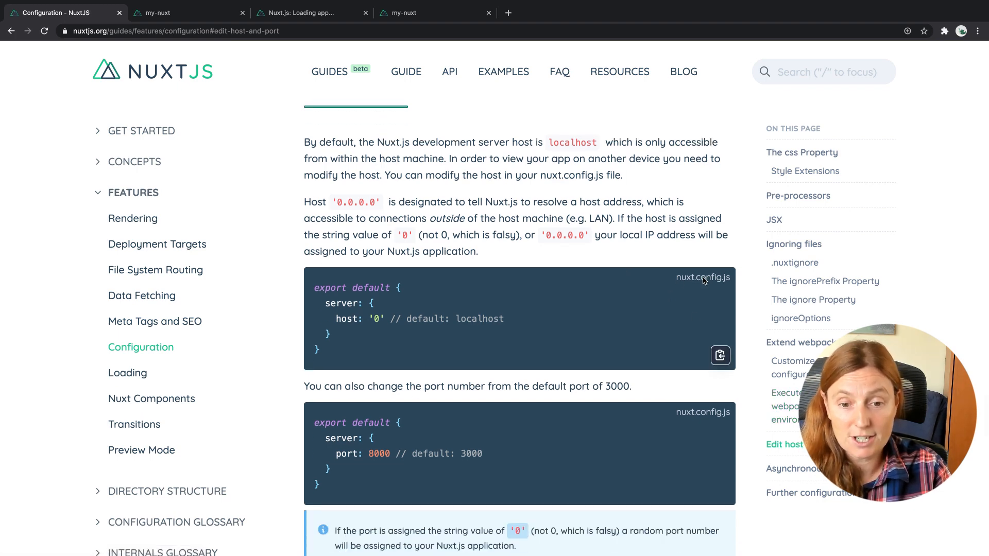
- Select the PORT=8000 npm run dev example and the --port 8000 script in the docs
{"action": "scroll", "scroll_direction": "down", "scroll_amount": 3}
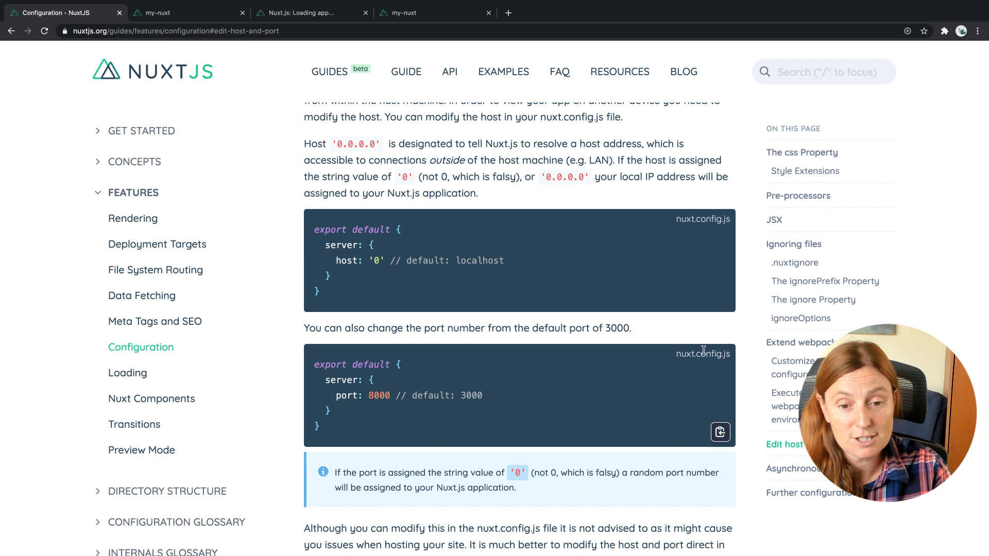
{"action": "mouse_move", "coordinate": [339, 380]}
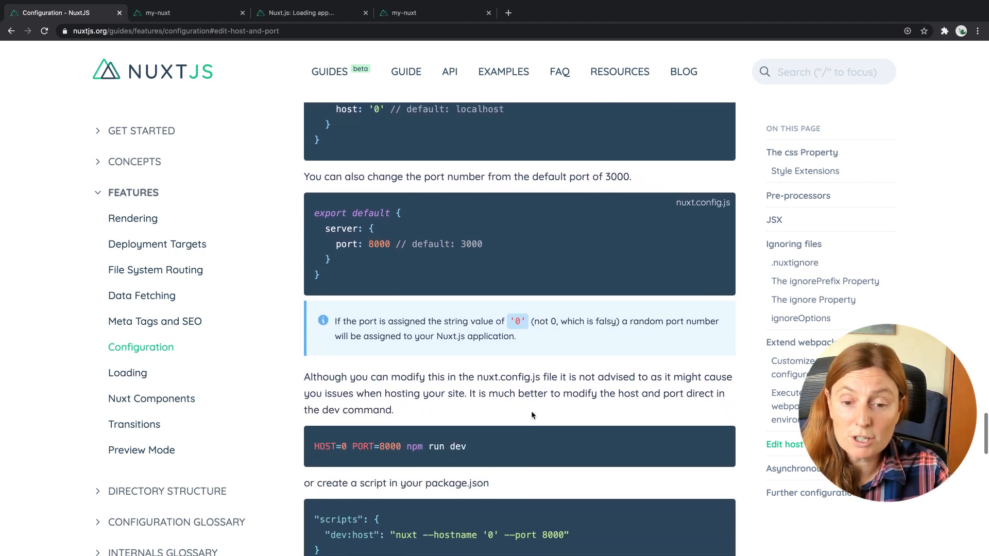
{"action": "scroll", "scroll_direction": "down", "scroll_amount": 3}
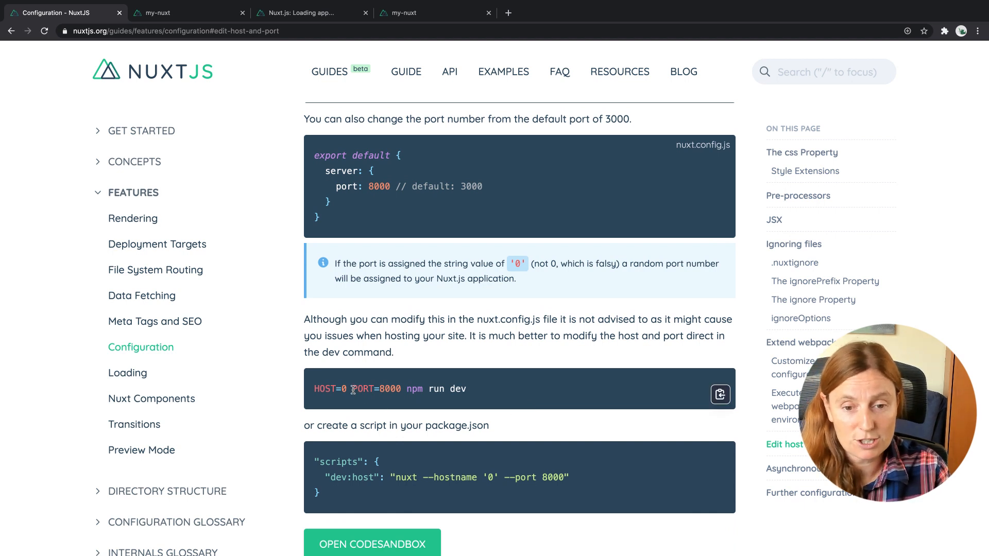
{"action": "left_click_drag", "start_coordinate": [353, 389], "coordinate": [466, 388]}
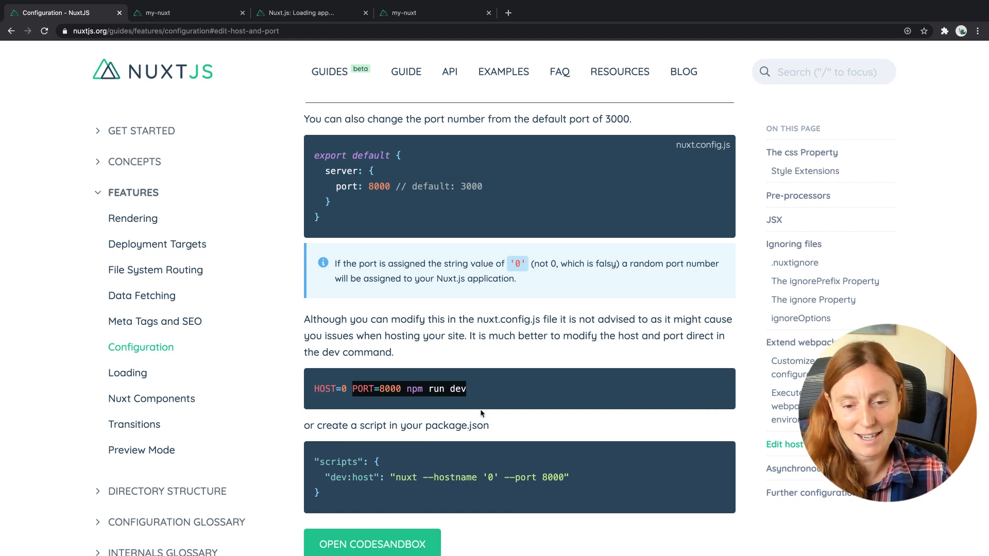
{"action": "mouse_move", "coordinate": [503, 477]}
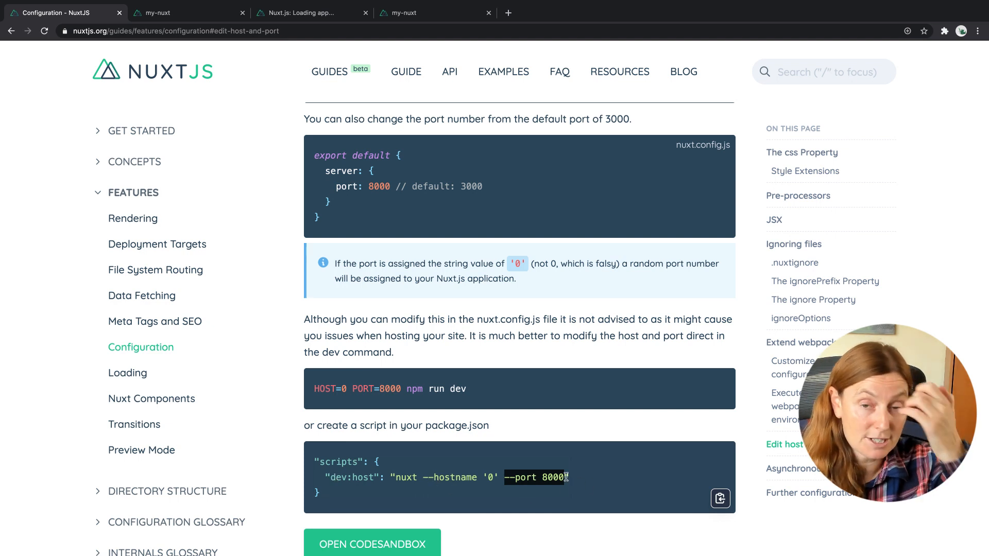
{"action": "mouse_move", "coordinate": [530, 346]}
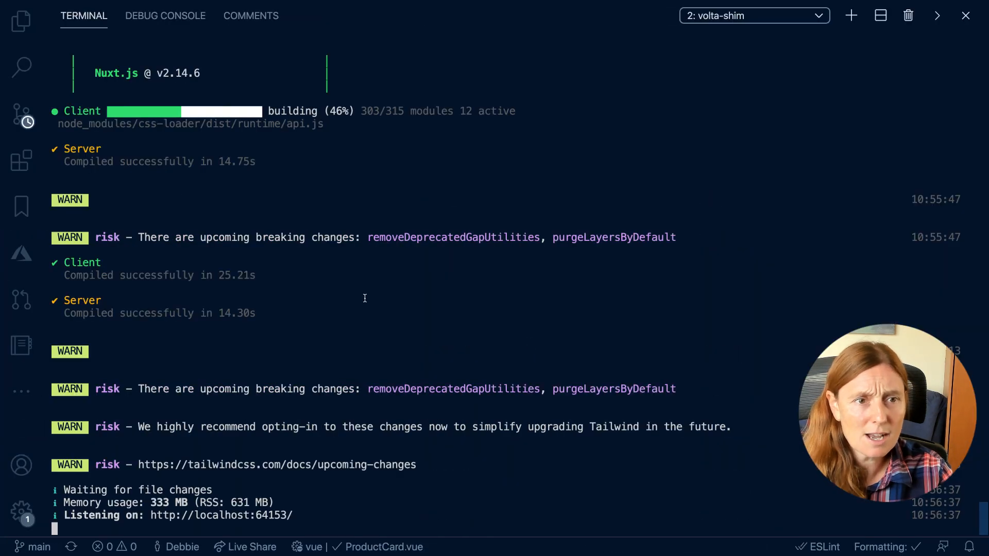
- Stop the server and run yarn dev again with the fixed port in package.json
{"action": "left_click", "coordinate": [20, 24]}
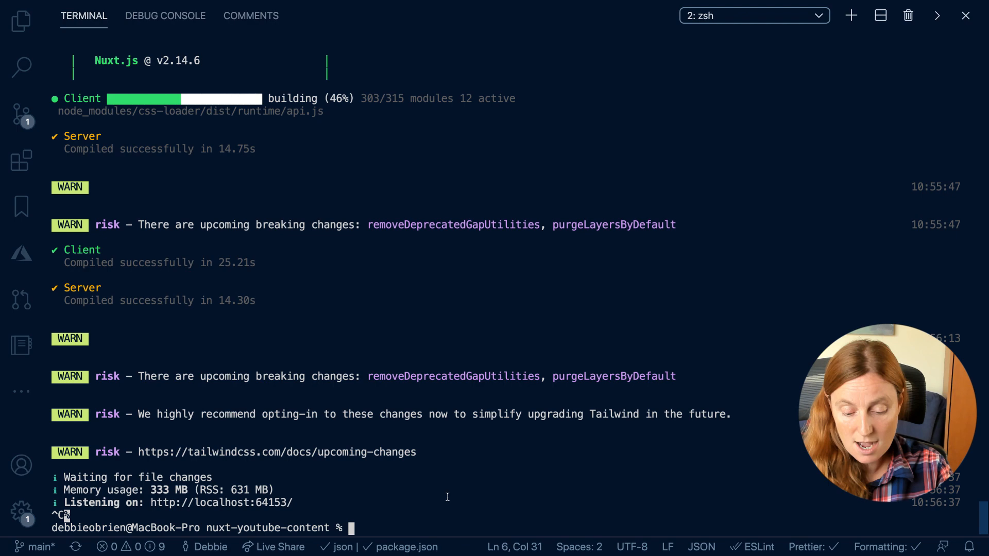
{"action": "type", "text": "yarn dev"}
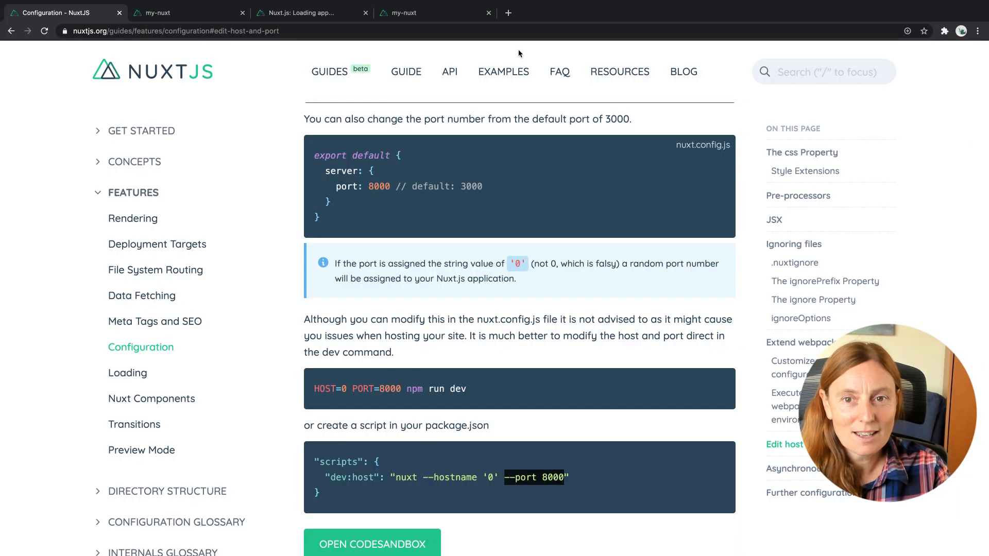
- Load the app at localhost:4000 in a new tab, then return to the Nuxt docs
{"action": "left_click", "coordinate": [508, 13]}
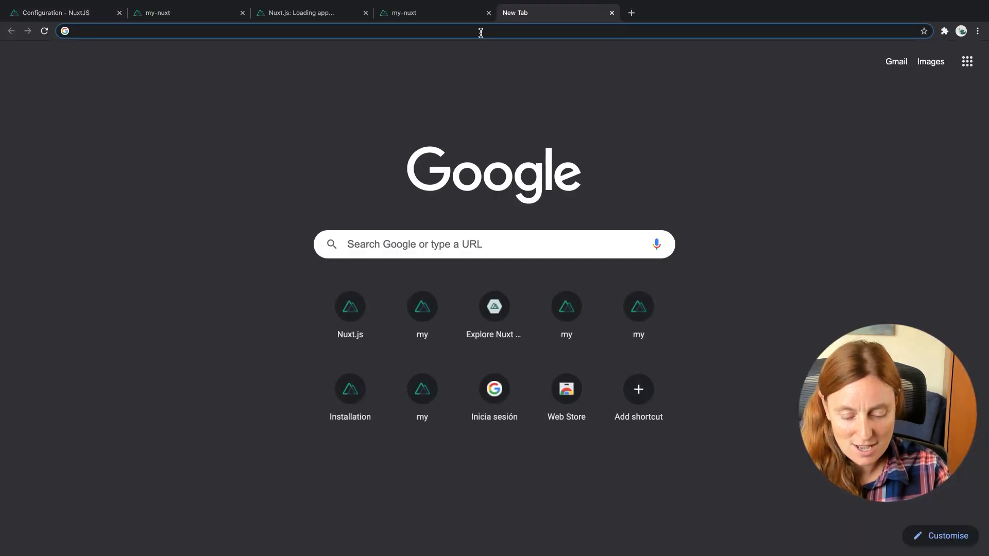
{"action": "type", "text": "localhost:4000"}
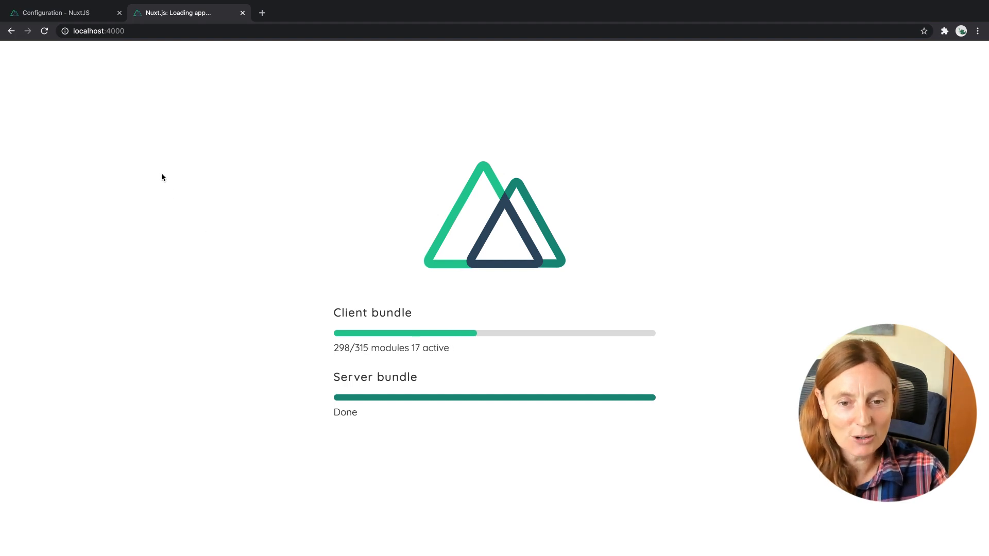
{"action": "mouse_move", "coordinate": [215, 255]}
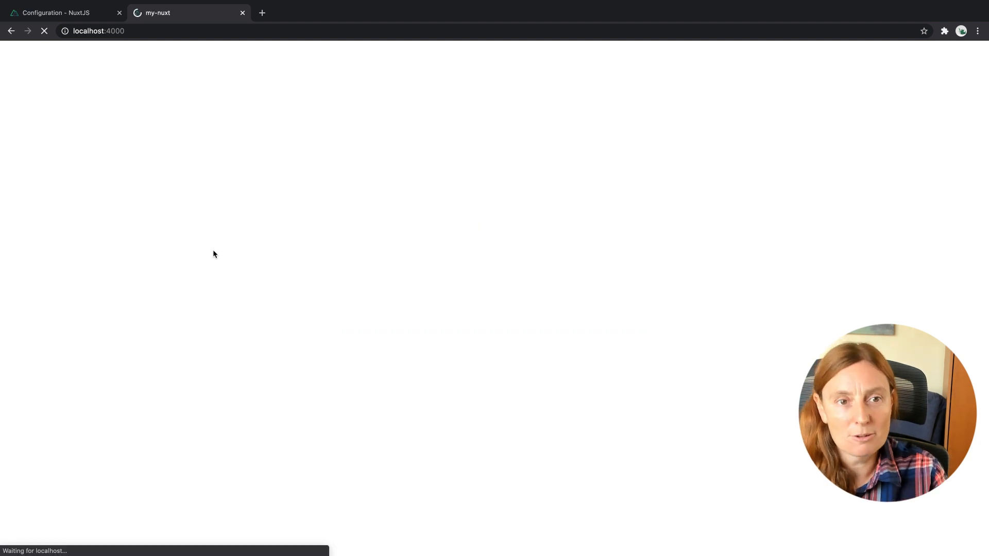
{"action": "left_click", "coordinate": [63, 13]}
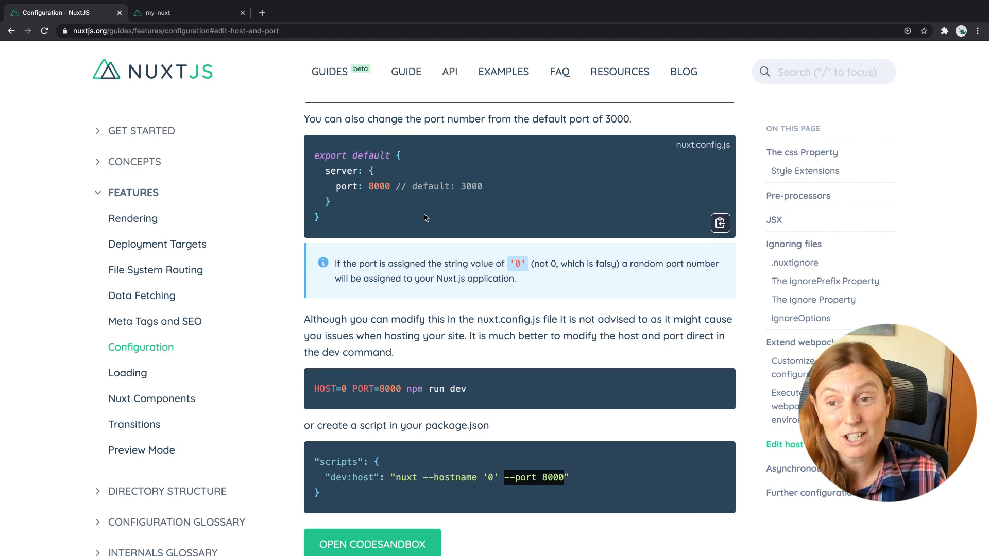
{"action": "mouse_move", "coordinate": [589, 482]}
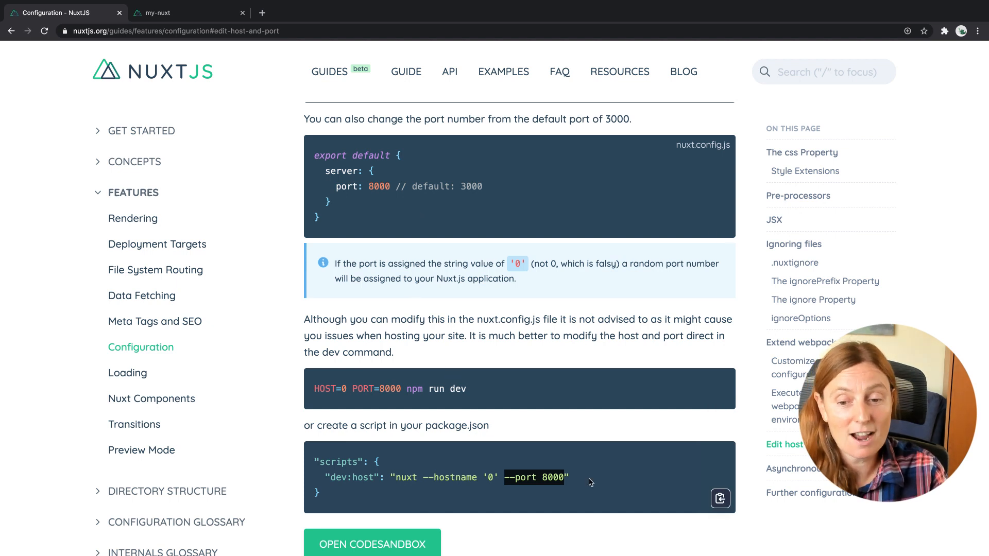
{"action": "mouse_move", "coordinate": [91, 374]}
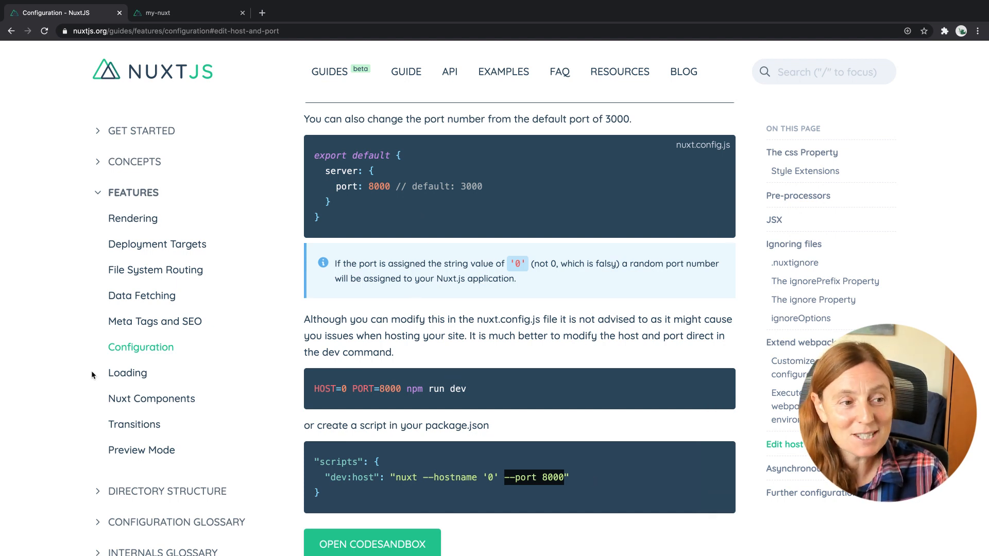